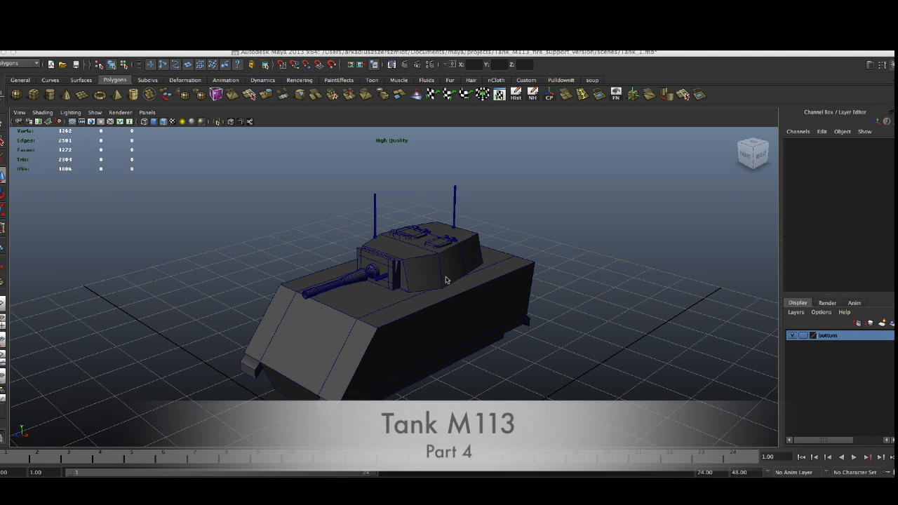
mouse_move(432, 320)
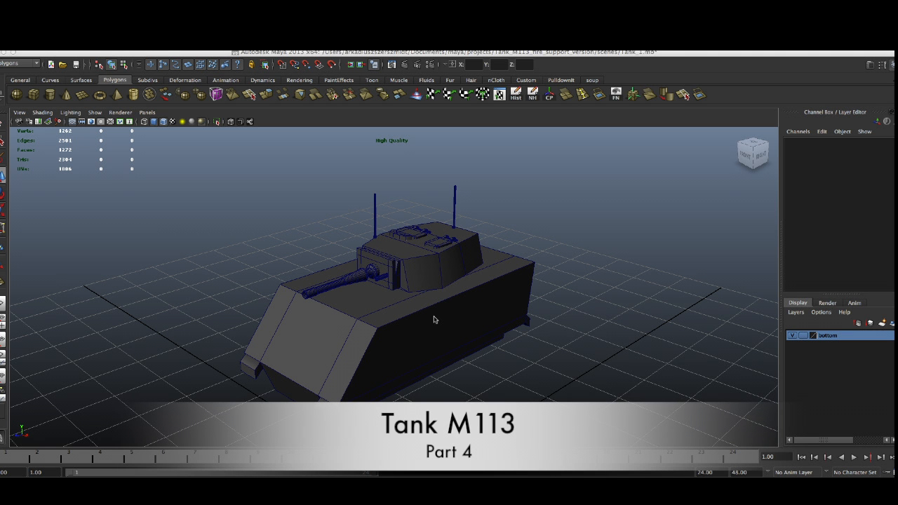
- Create a polygon pipe and position it as a thick ring at the lower front of the hull
drag(434, 320, 404, 348)
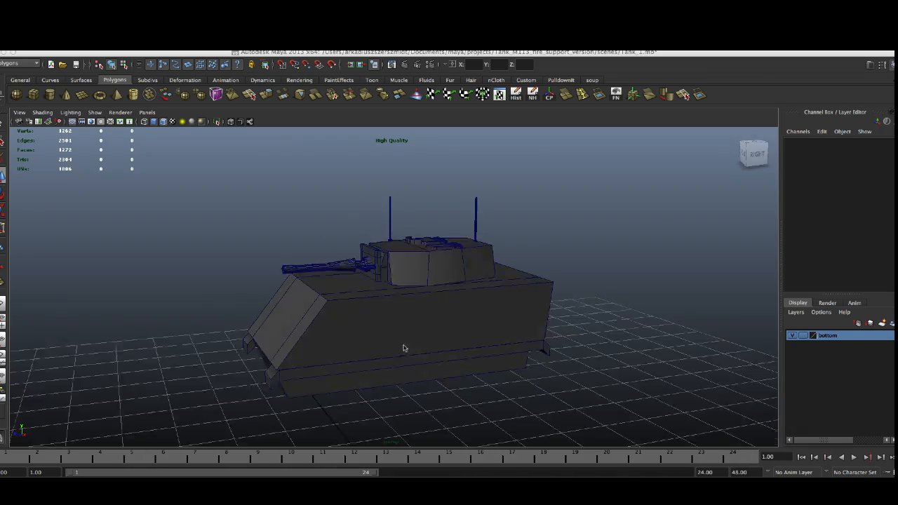
drag(404, 348, 390, 350)
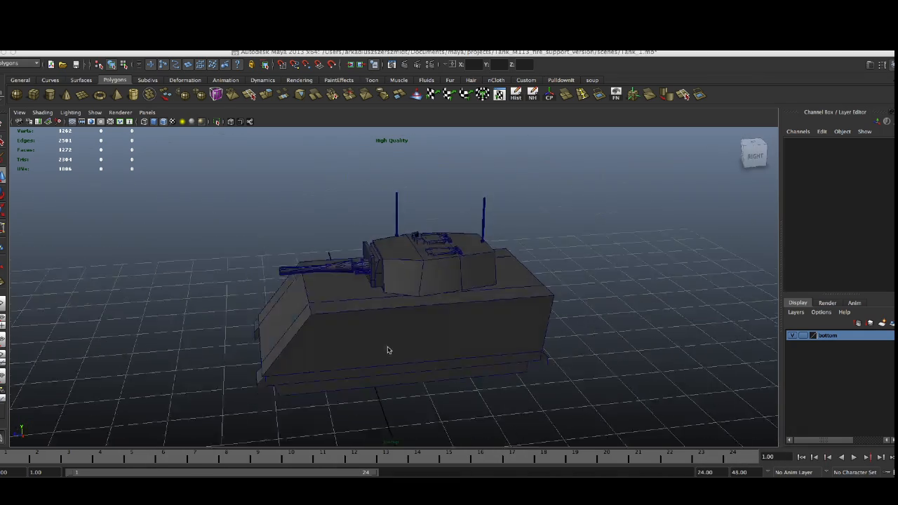
drag(391, 351, 368, 331)
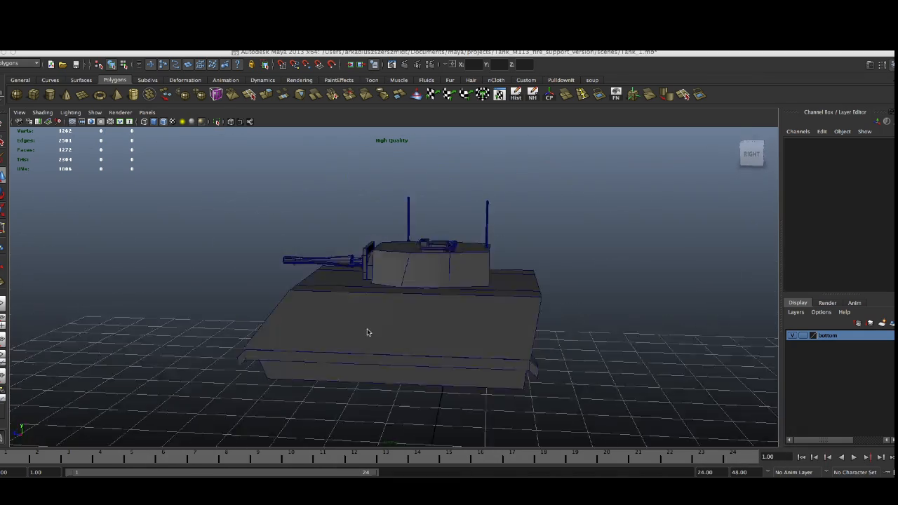
drag(368, 333, 435, 379)
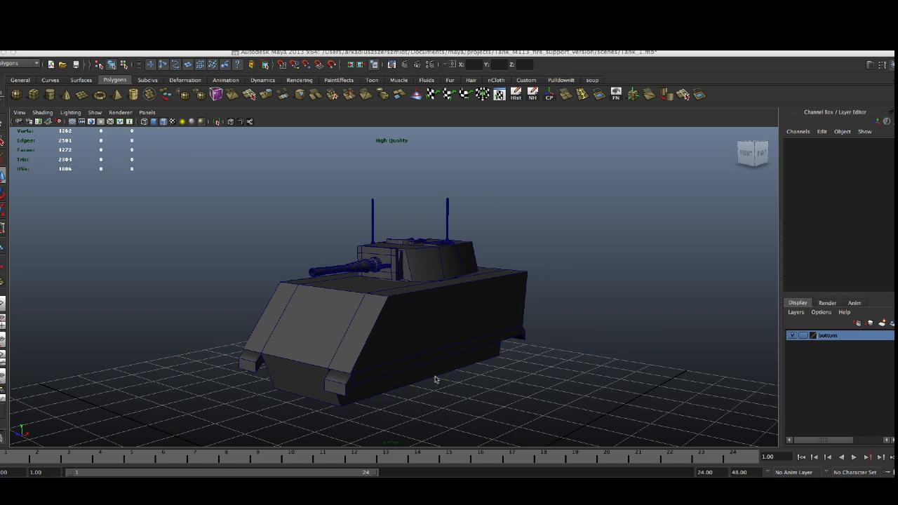
drag(435, 379, 480, 334)
text(90)
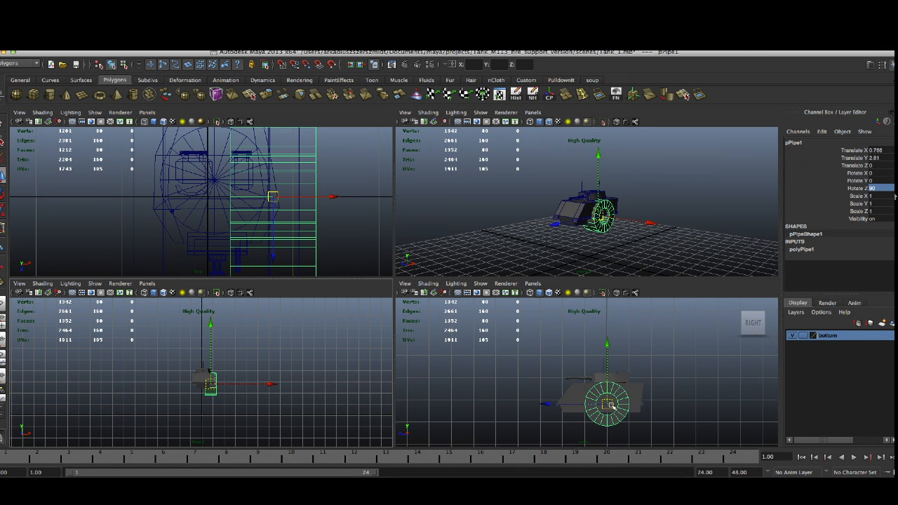
drag(606, 404, 568, 407)
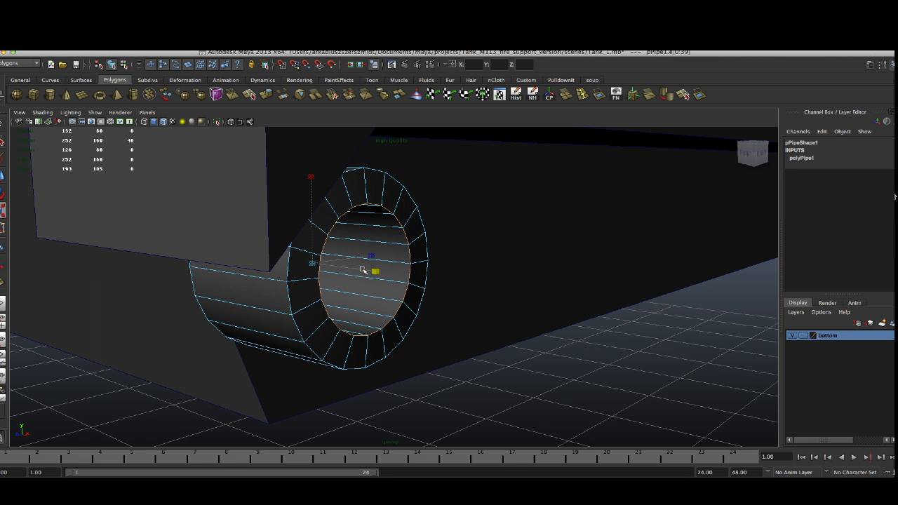
- Extrude alternating outer faces of the ring outward to form sprocket teeth
drag(365, 270, 438, 217)
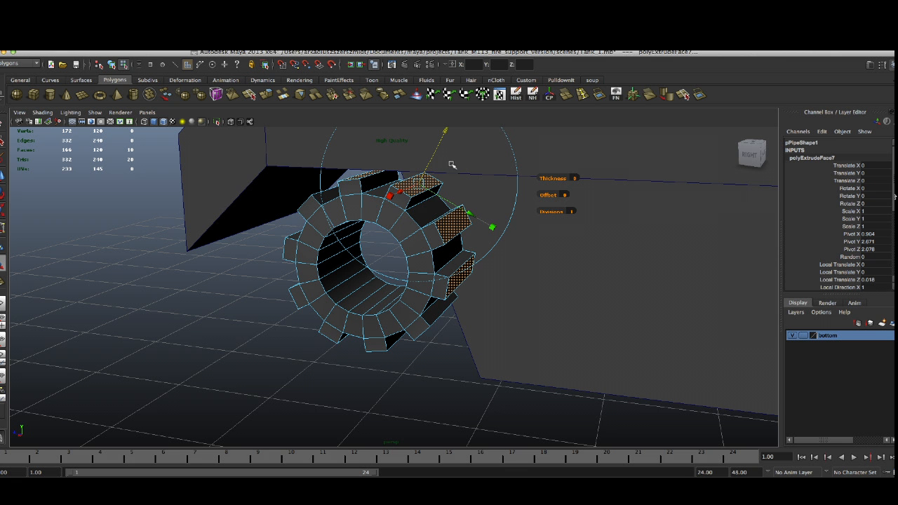
drag(452, 165, 486, 210)
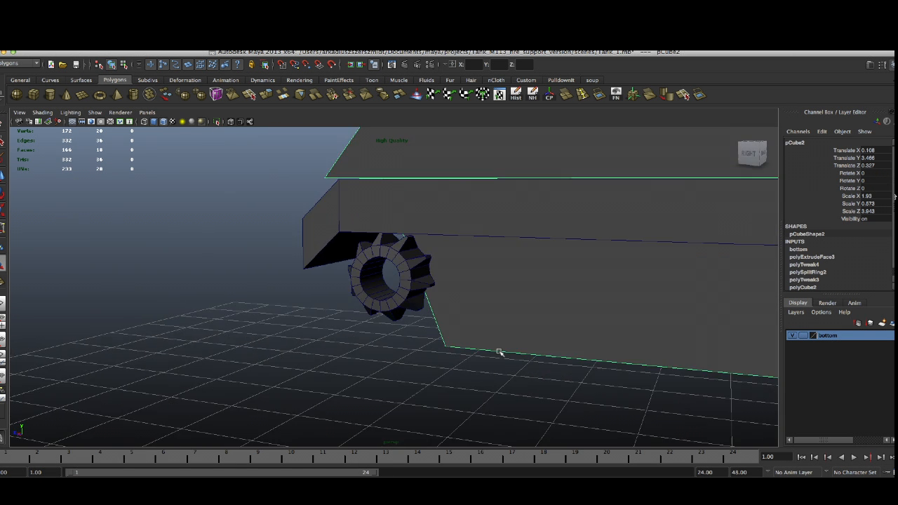
drag(498, 351, 534, 385)
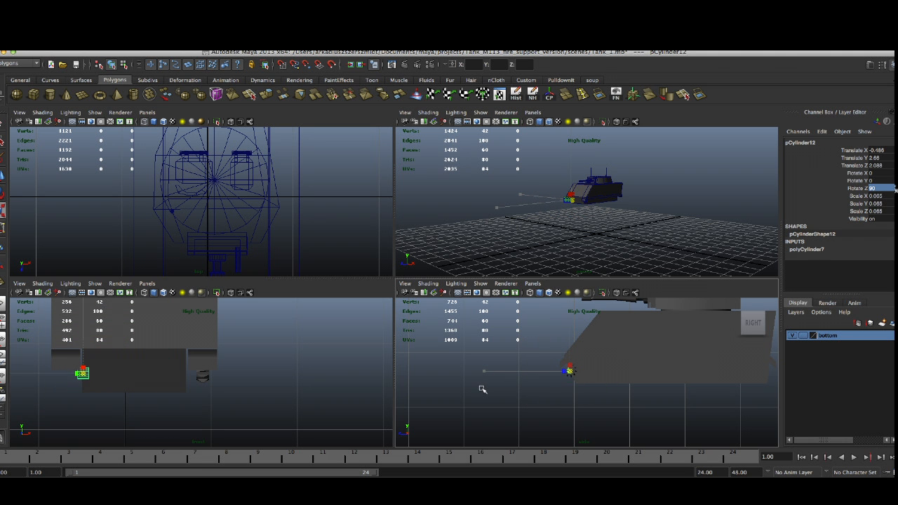
- Place and scale a new cylinder as the hub centred inside the sprocket ring
drag(81, 374, 195, 376)
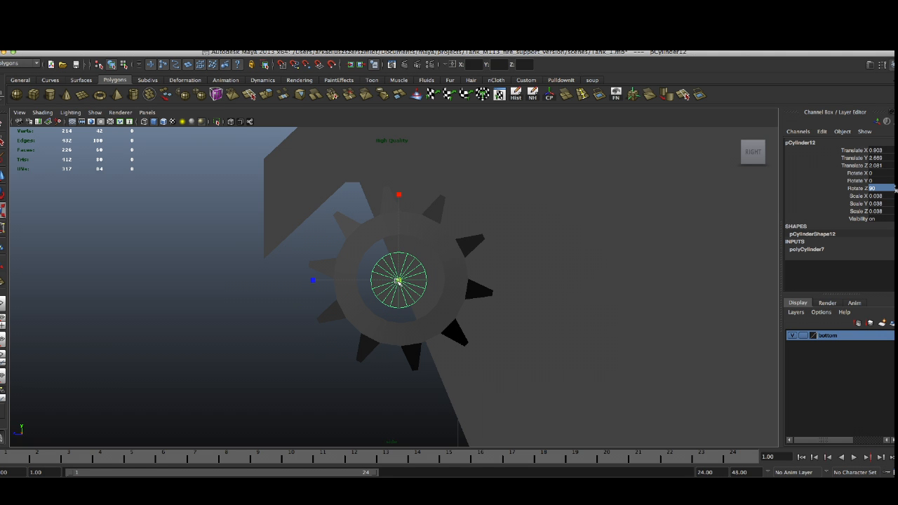
drag(312, 281, 339, 281)
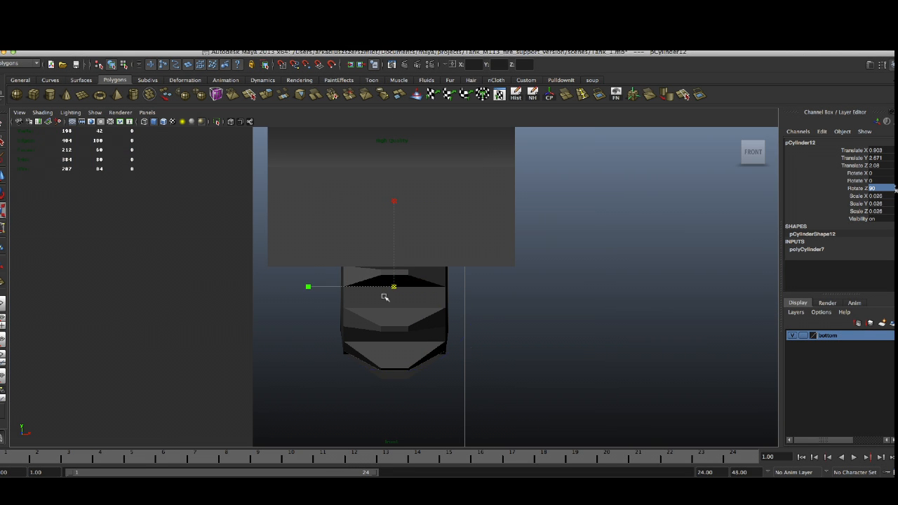
drag(308, 287, 267, 288)
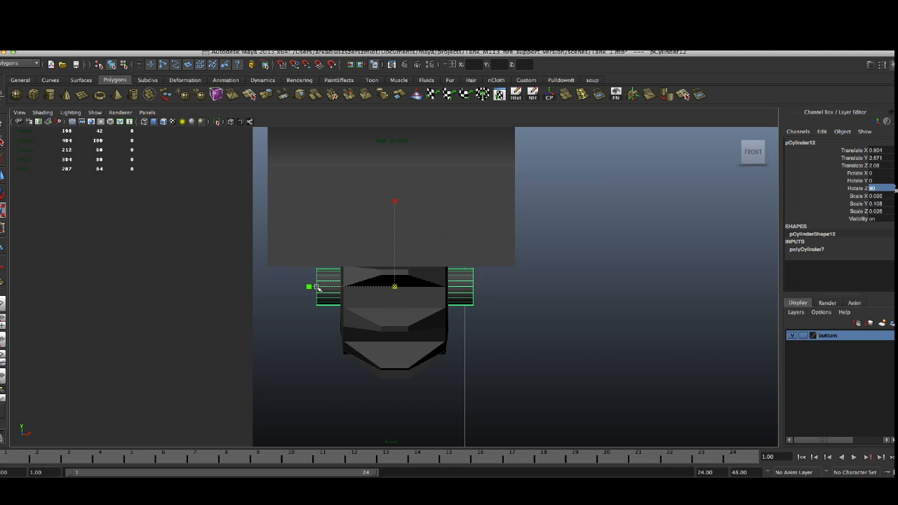
drag(308, 286, 320, 288)
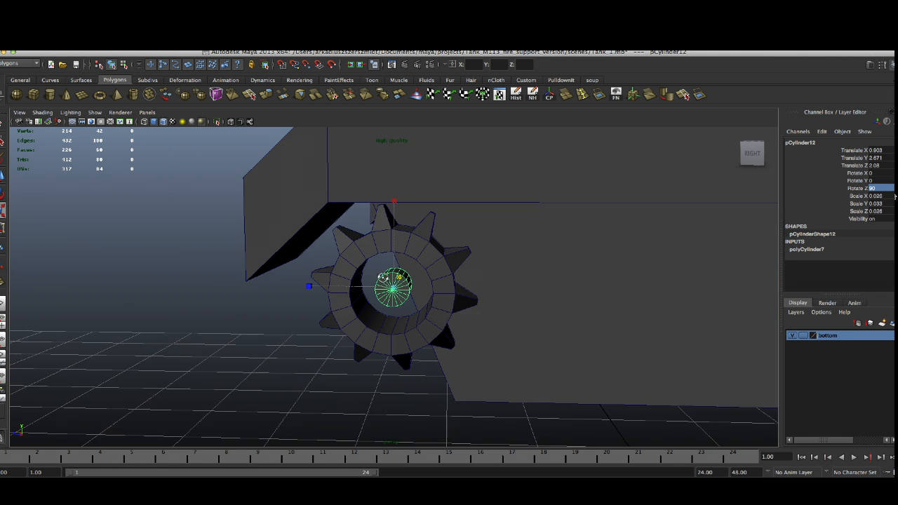
drag(393, 281, 414, 295)
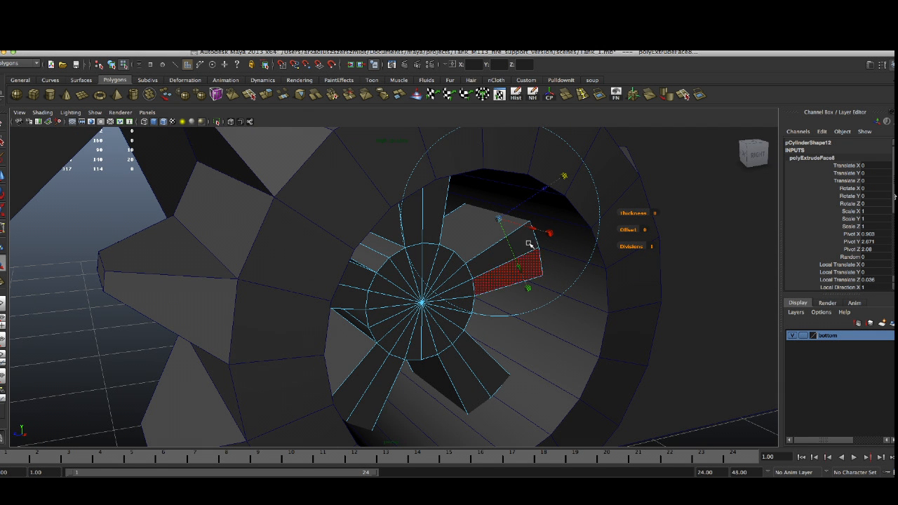
- Extrude the hub's front faces inward to create an inset centre
drag(526, 263, 506, 225)
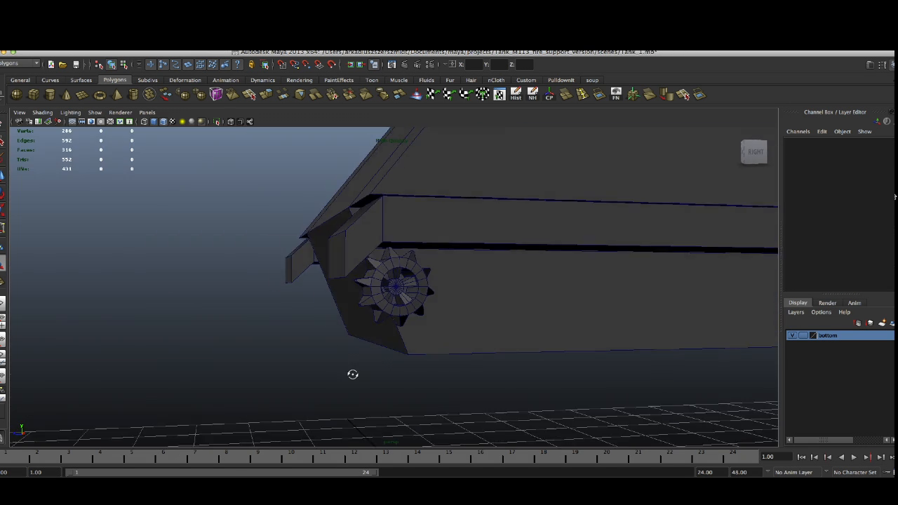
drag(354, 373, 435, 371)
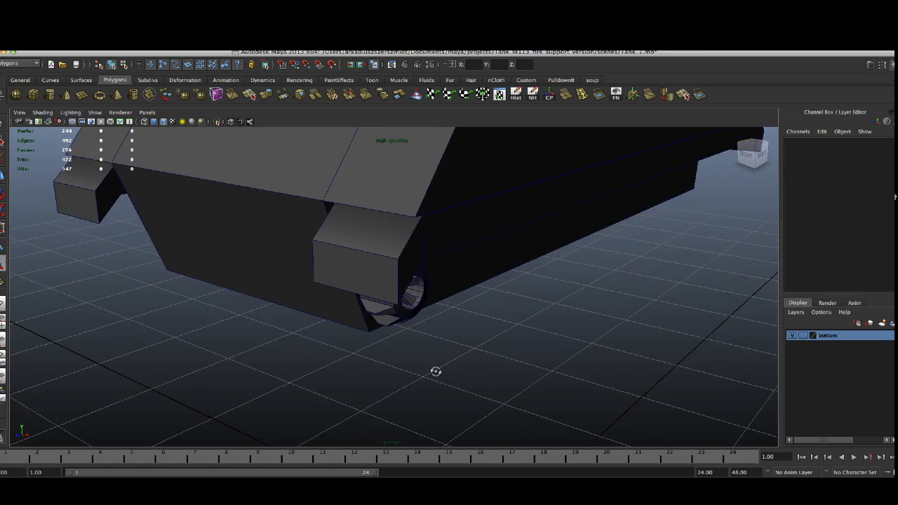
drag(435, 372, 511, 367)
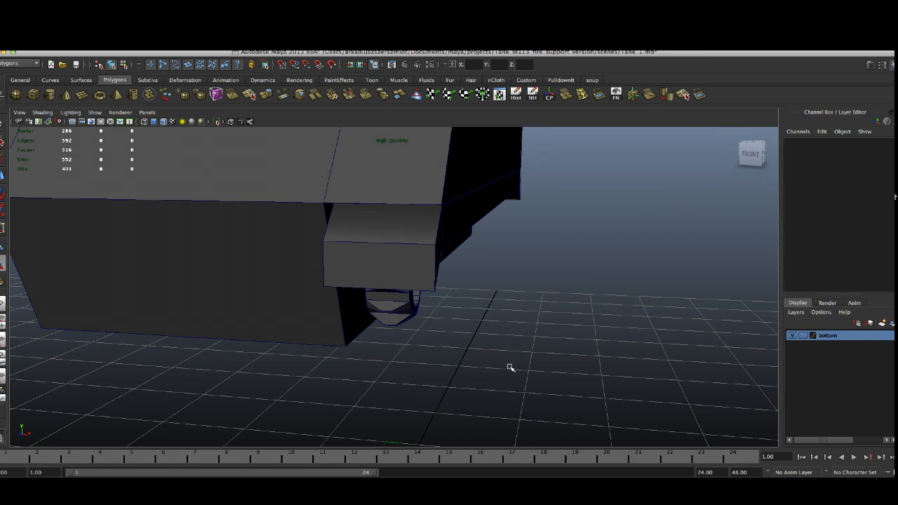
drag(511, 367, 461, 333)
text(90)
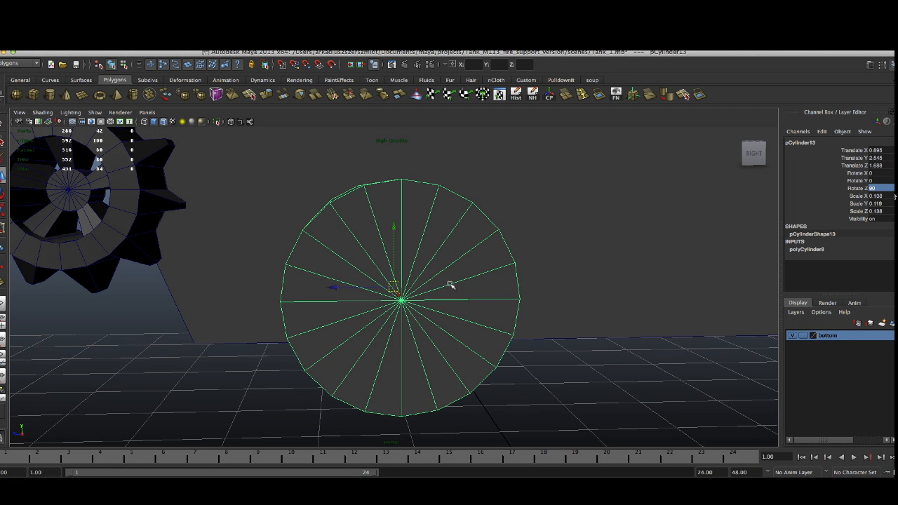
- Create a many-sided cylinder beside the sprocket for the next wheel
click(470, 281)
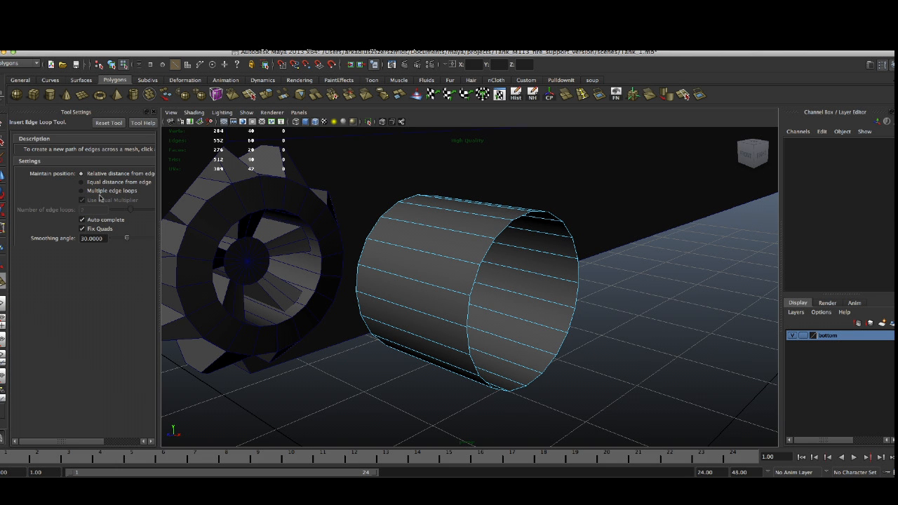
- Insert edge loops around the cylinder and extrude the inner rim edges into a groove
click(82, 191)
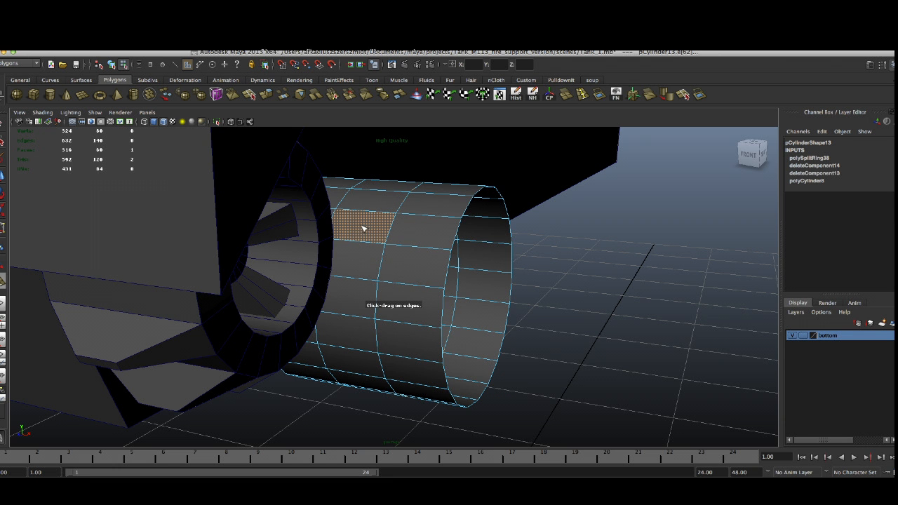
click(372, 218)
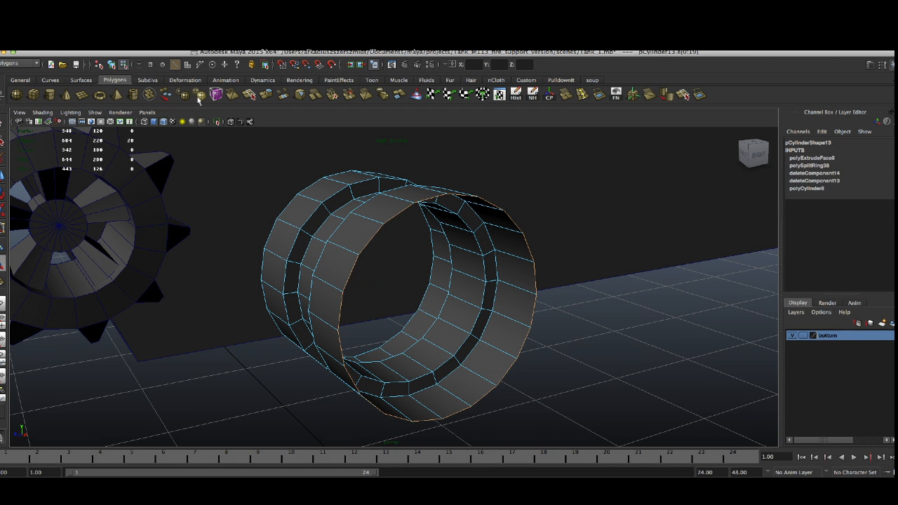
click(216, 93)
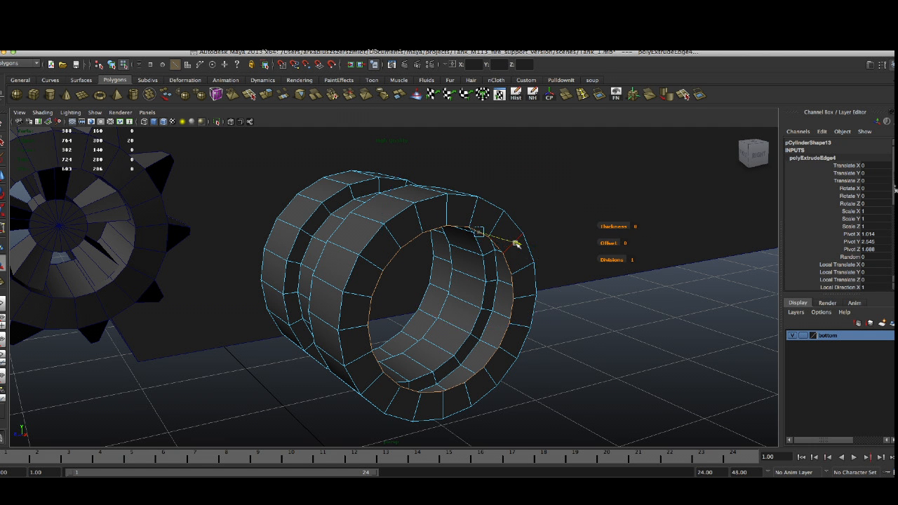
drag(517, 244, 506, 242)
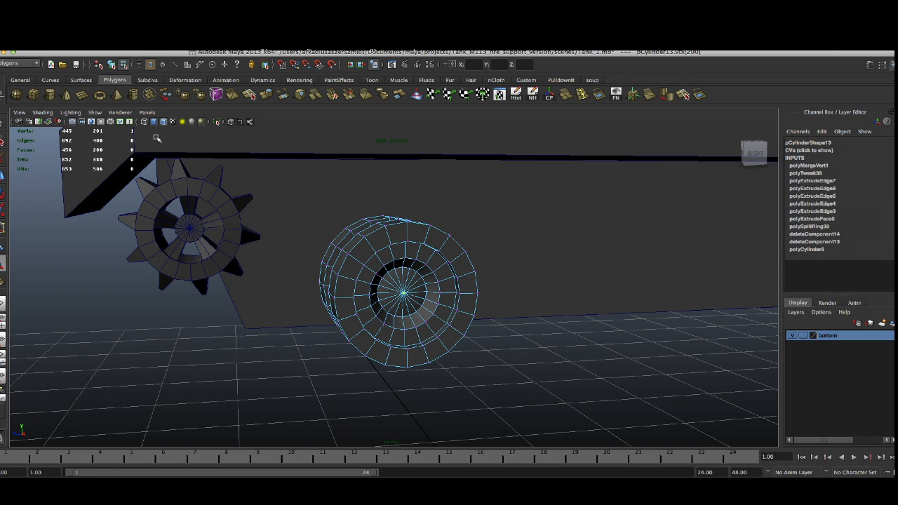
mouse_move(390, 298)
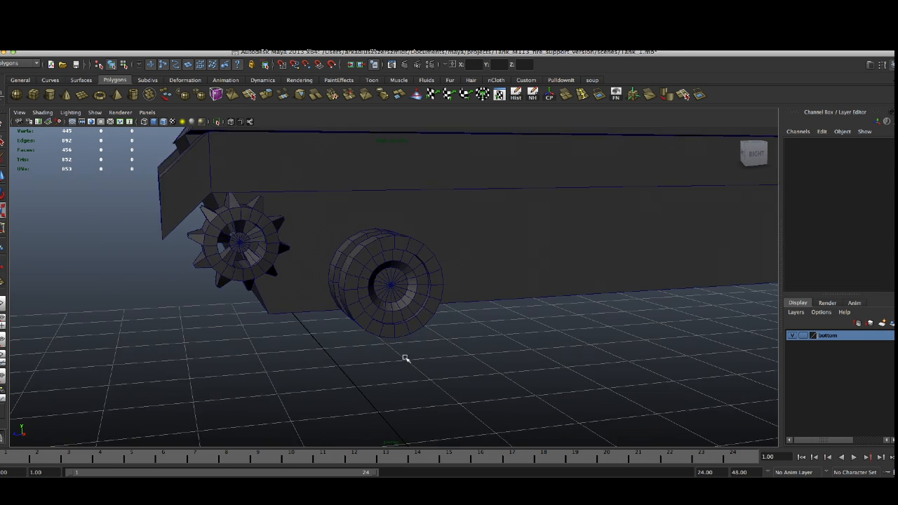
- Select the road wheel and move it beneath the hull next to the sprocket
drag(406, 358, 405, 302)
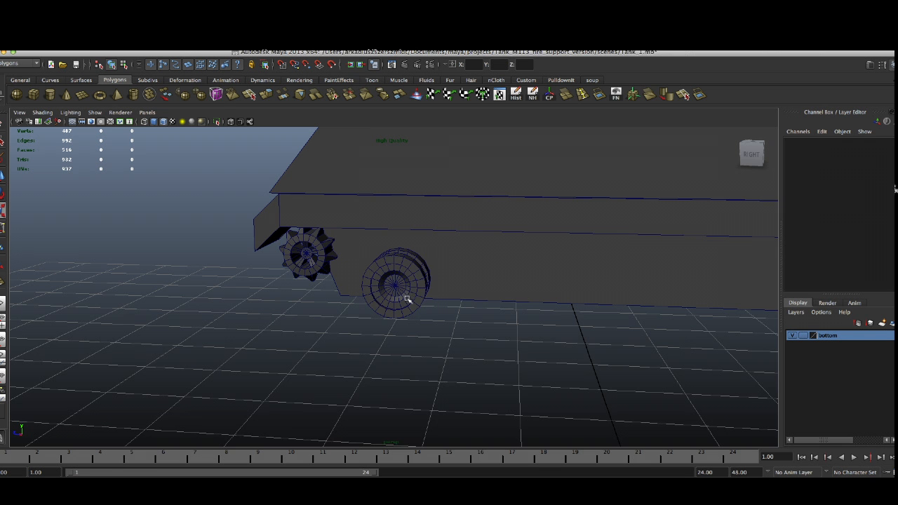
click(396, 284)
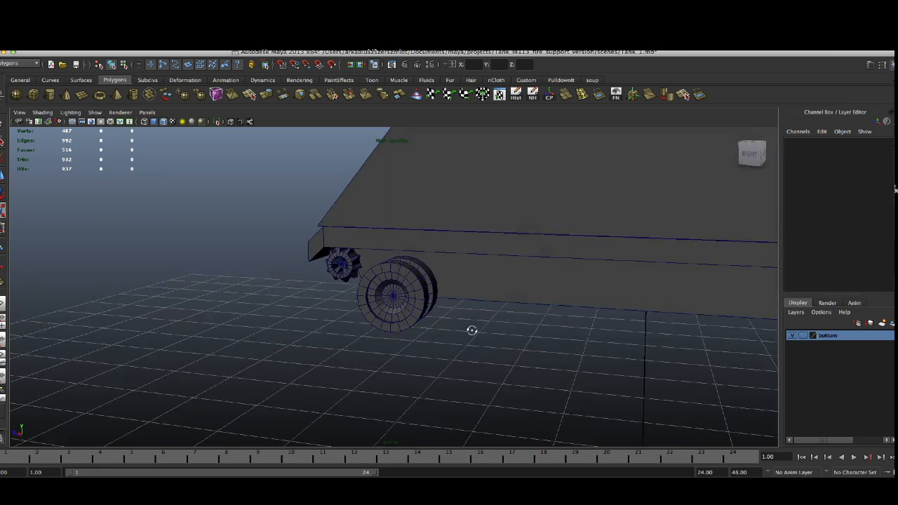
drag(472, 331, 372, 295)
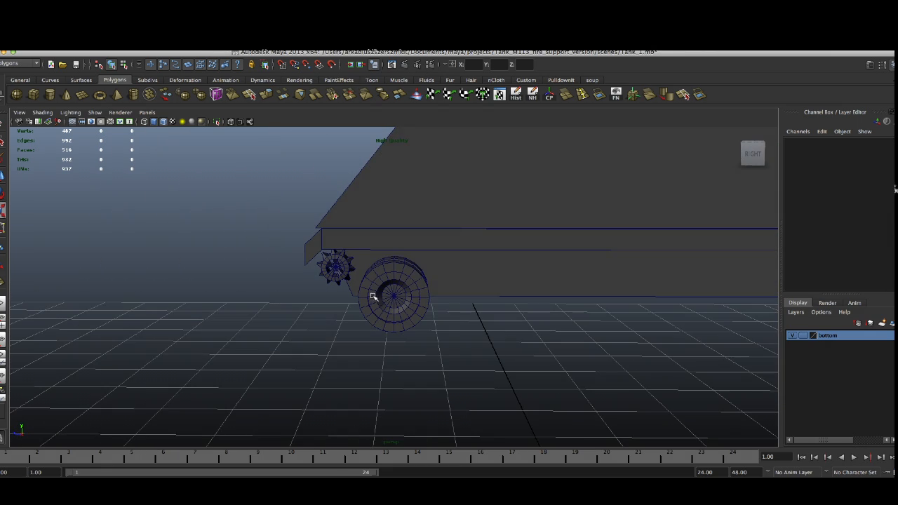
click(394, 294)
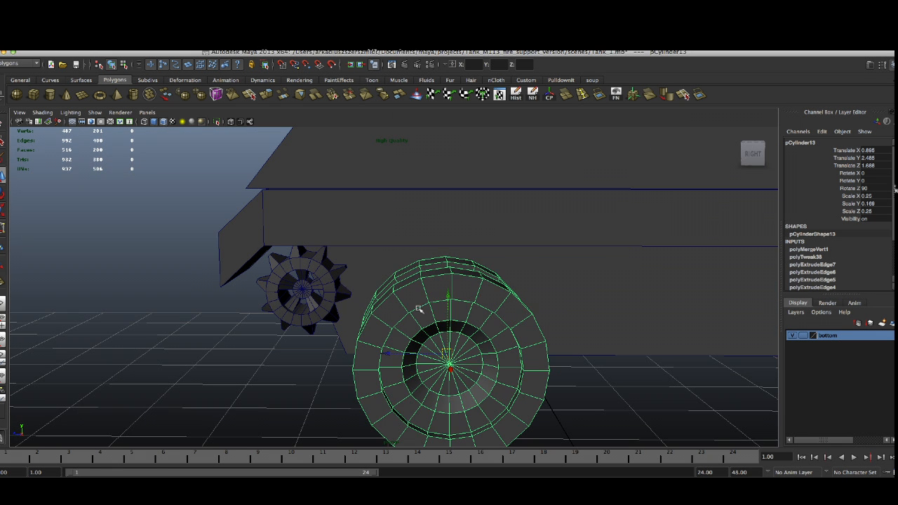
- Combine the sprocket's parts into a single mesh with Mesh > Combine
click(302, 287)
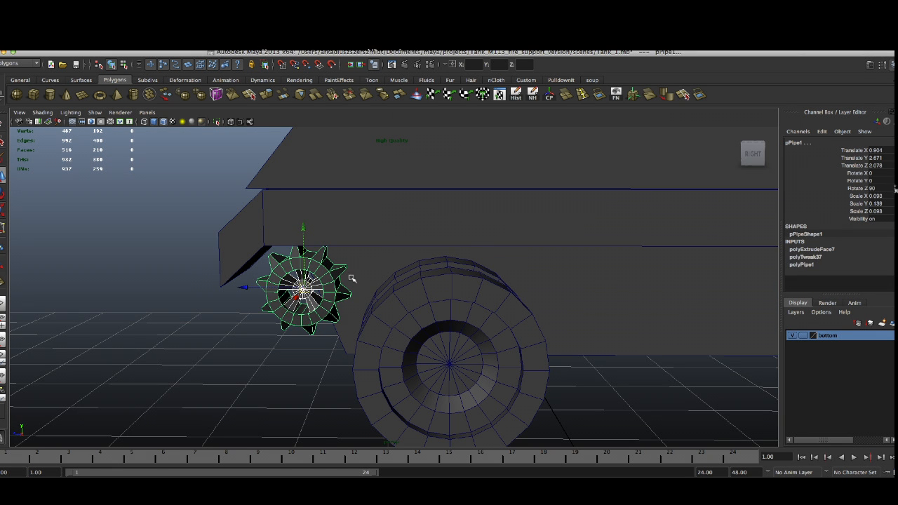
click(115, 78)
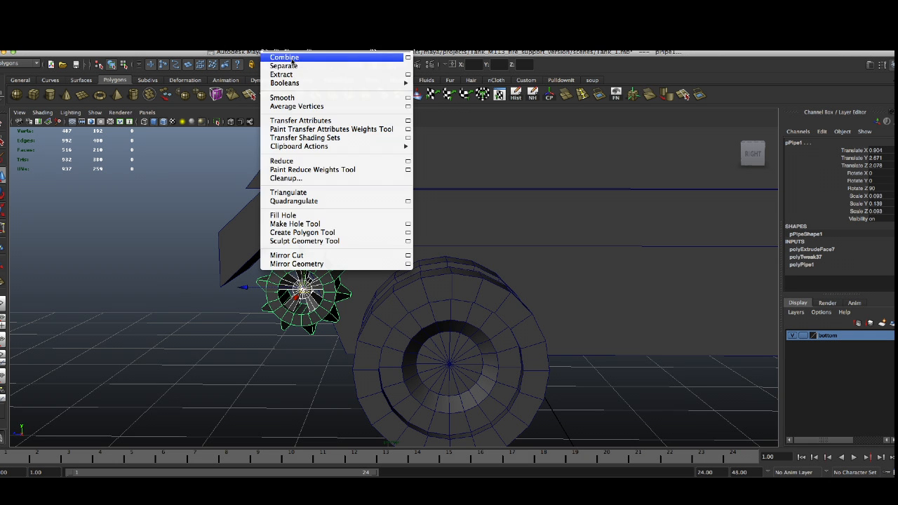
click(283, 56)
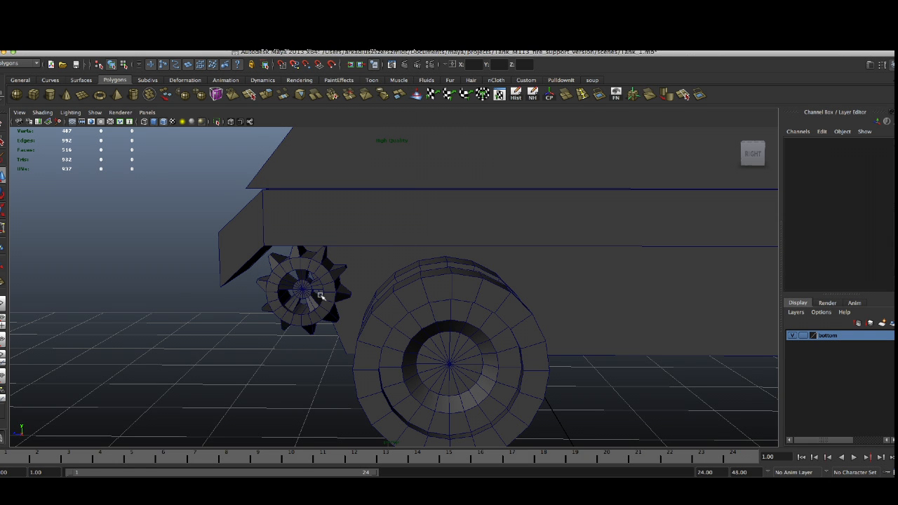
click(301, 290)
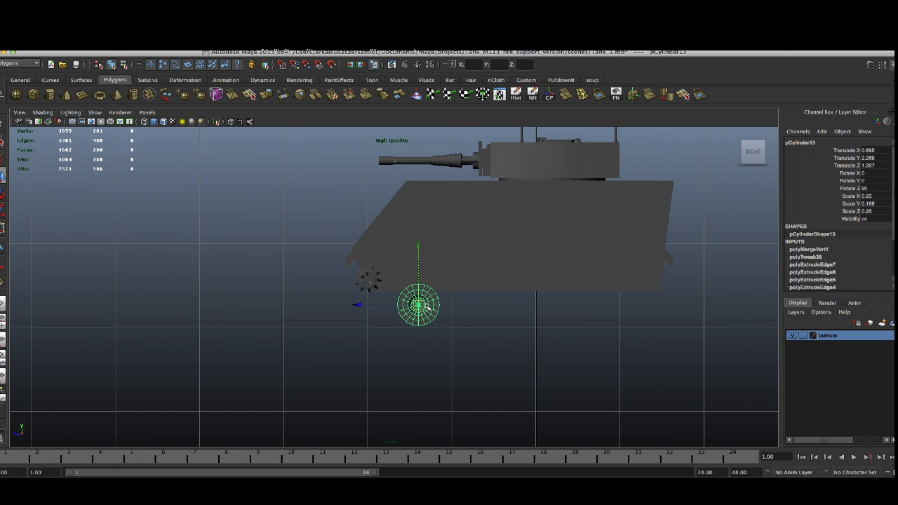
- Duplicate the wheel into five copies and space them evenly along the hull bottom
drag(418, 306, 409, 295)
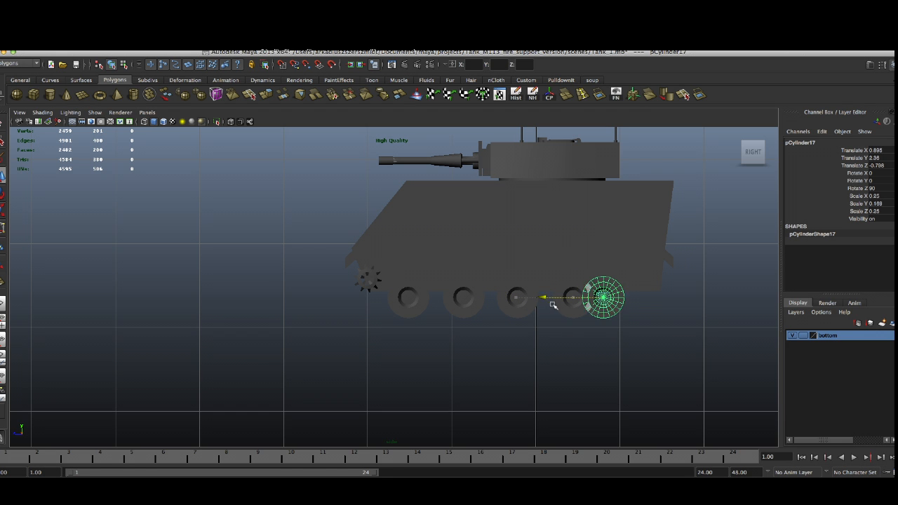
drag(603, 297, 626, 298)
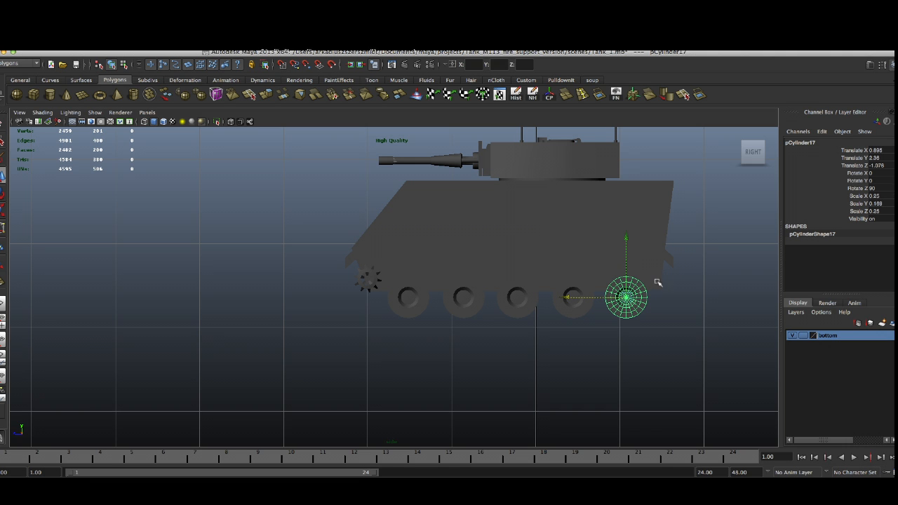
click(463, 297)
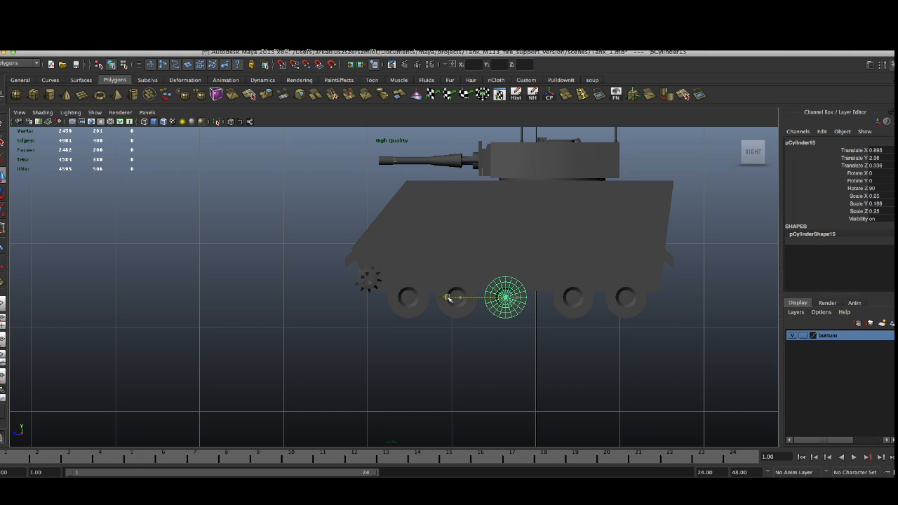
drag(505, 297, 574, 297)
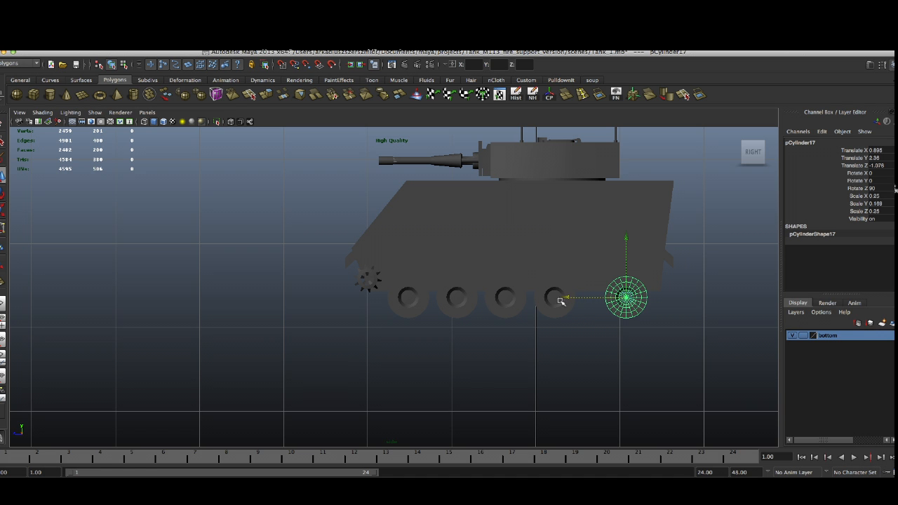
drag(626, 295, 609, 294)
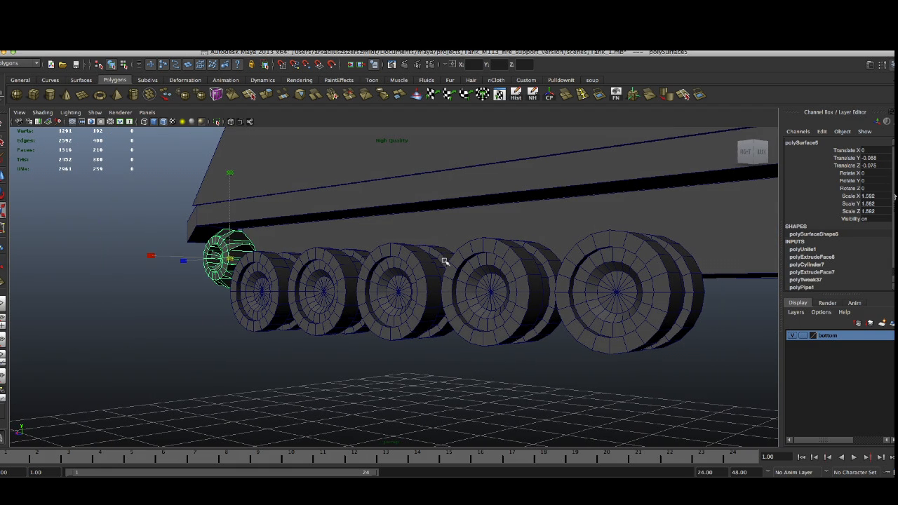
mouse_move(631, 290)
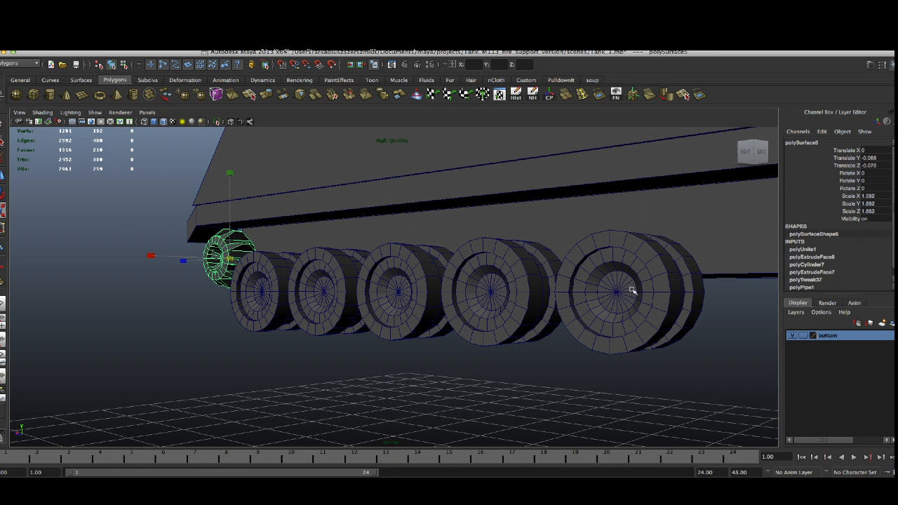
- Duplicate the hub piece and move it to the rear end of the wheel row as the idler
click(618, 290)
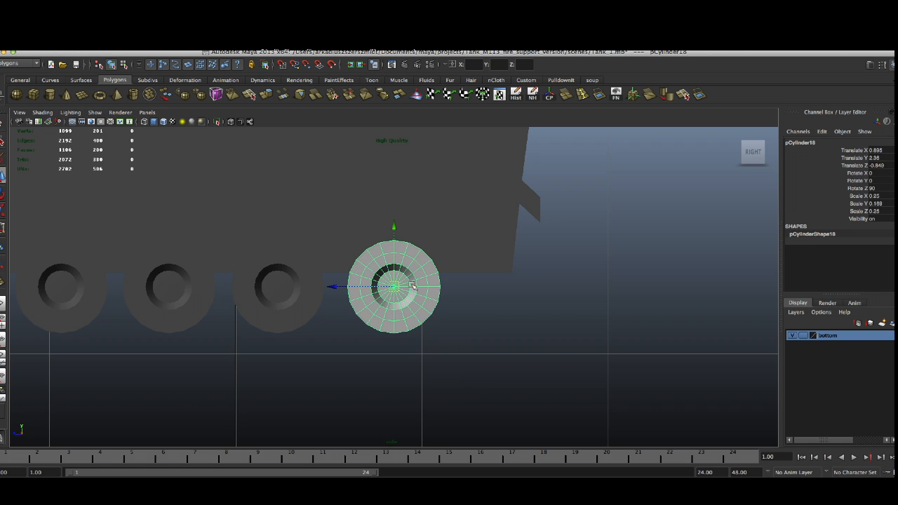
drag(393, 286, 485, 241)
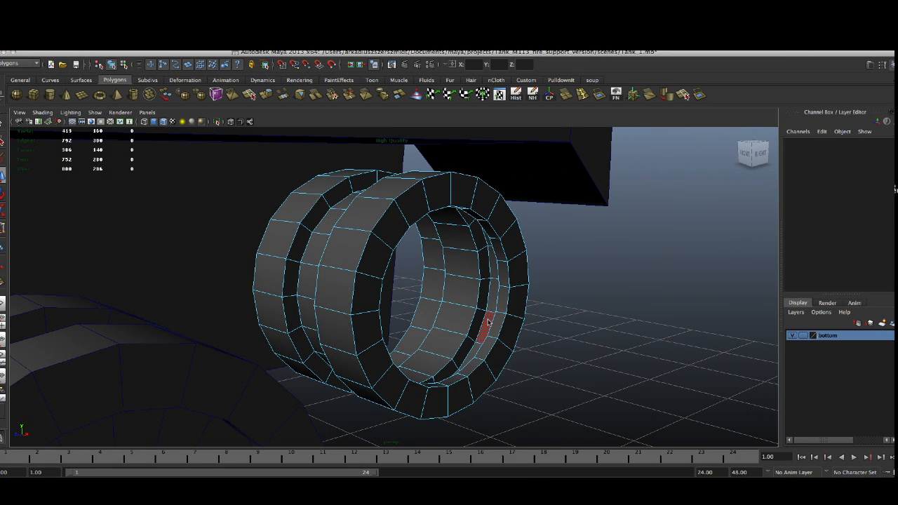
- Extrude the wheel's inner ring edges outward and adjust the new rim edges
click(489, 325)
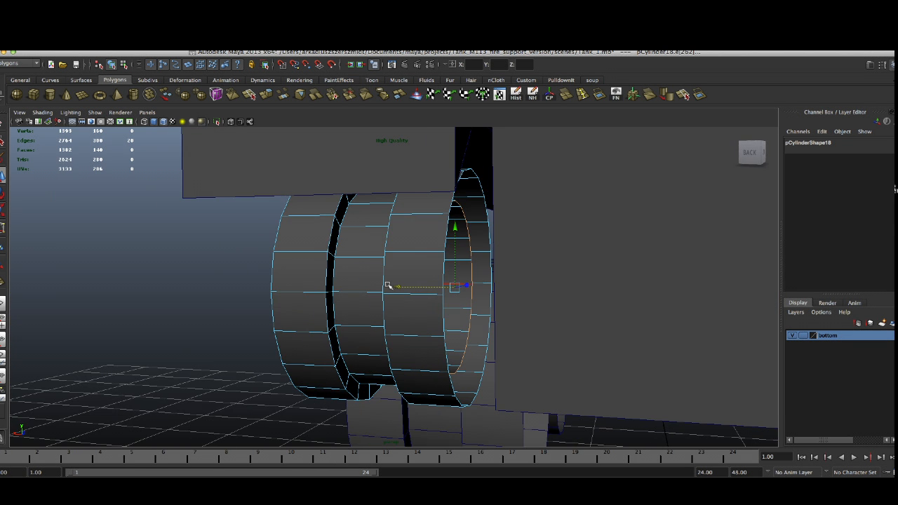
drag(454, 286, 470, 287)
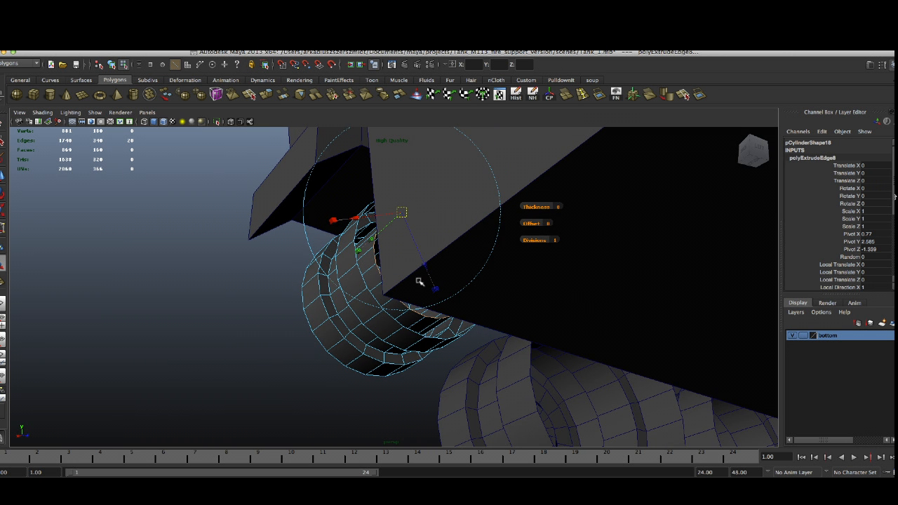
drag(421, 281, 401, 288)
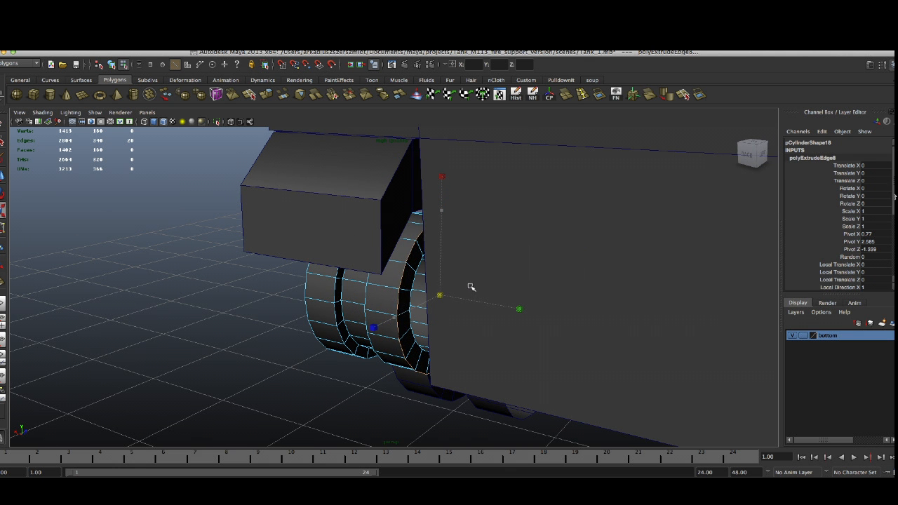
right_click(424, 280)
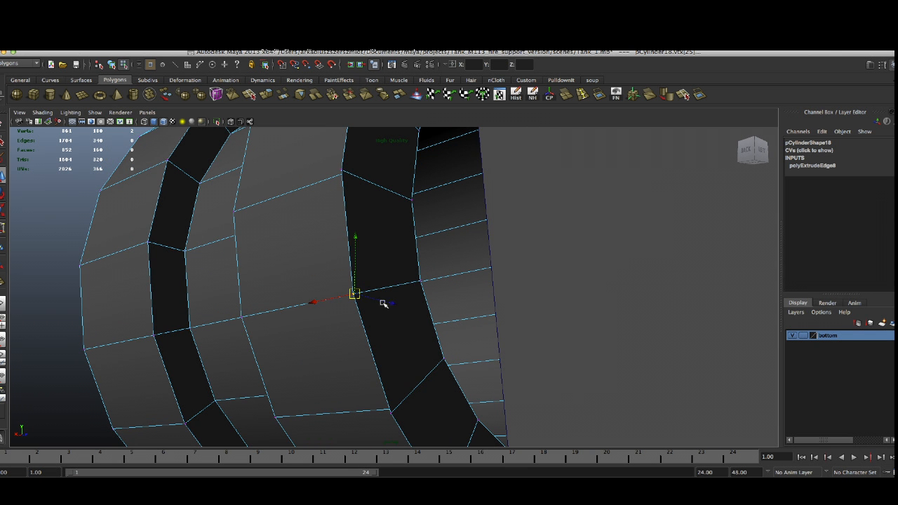
- Pull the rim edges into a second widened band, forming the hollow double-banded wheel
drag(386, 302, 393, 259)
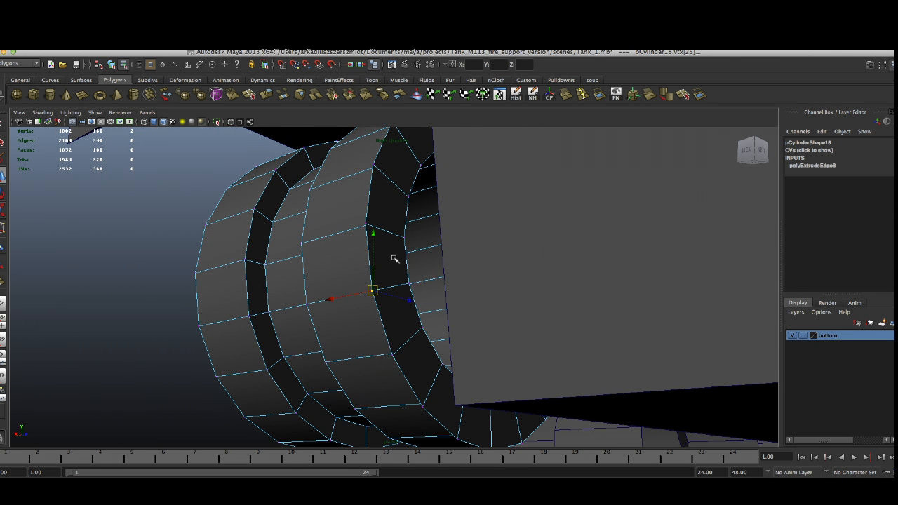
drag(393, 259, 477, 323)
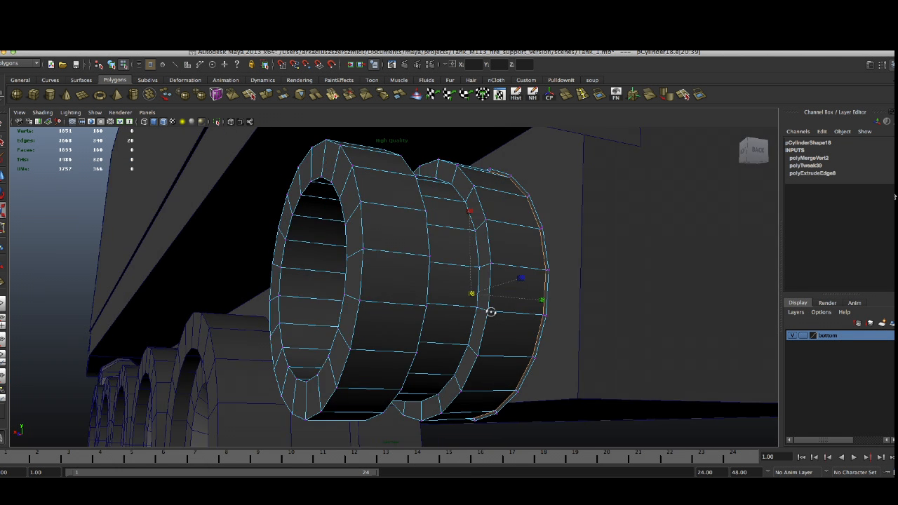
drag(492, 312, 618, 331)
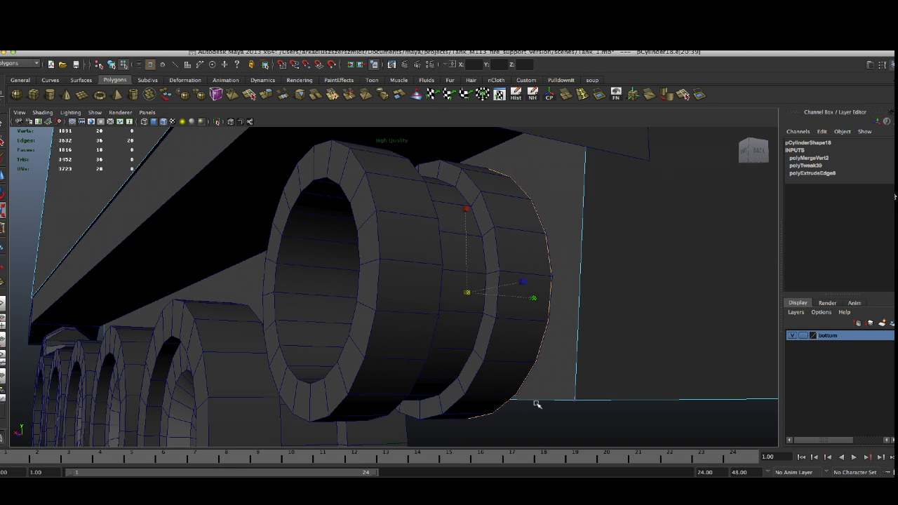
drag(536, 404, 545, 320)
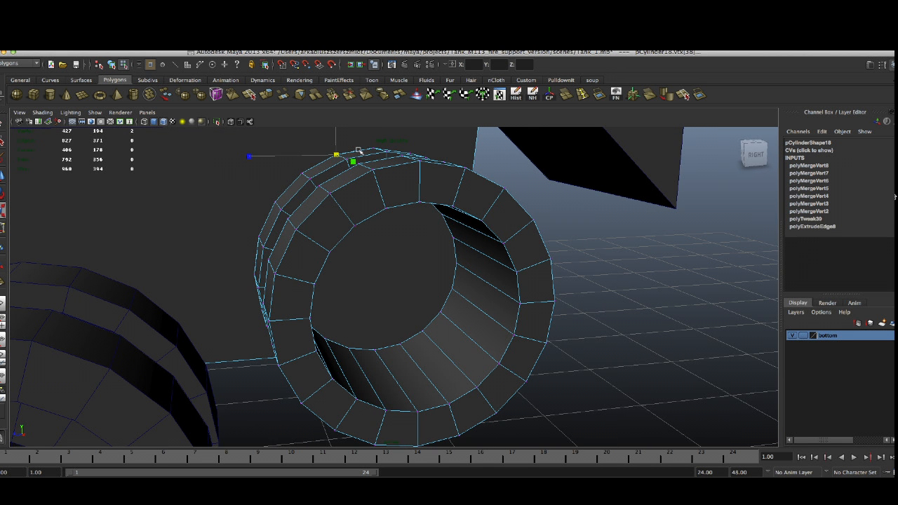
- Delete the banded wheel rim's construction history, leaving a clean hollow wheel
drag(354, 162, 306, 174)
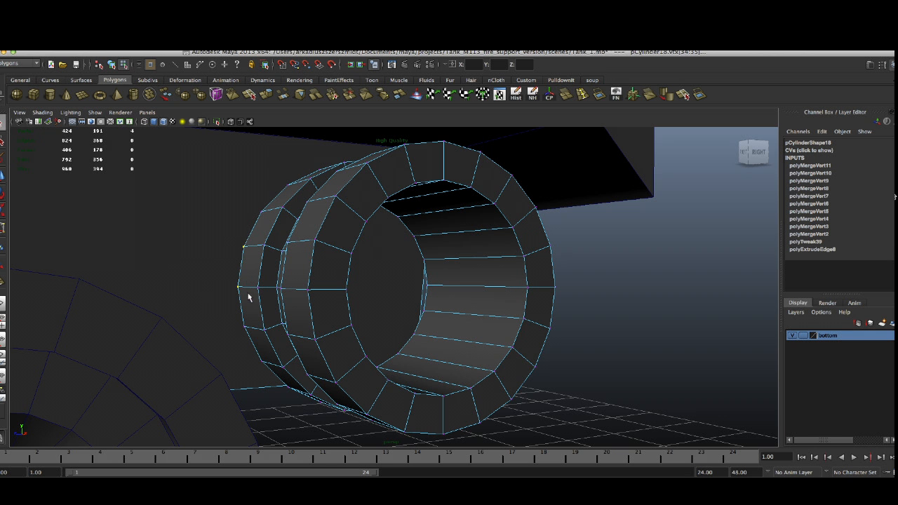
click(337, 95)
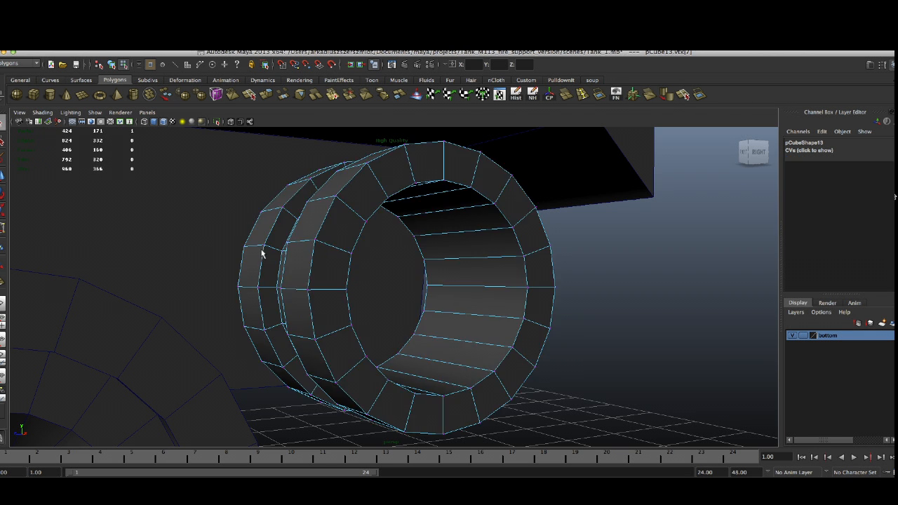
click(344, 96)
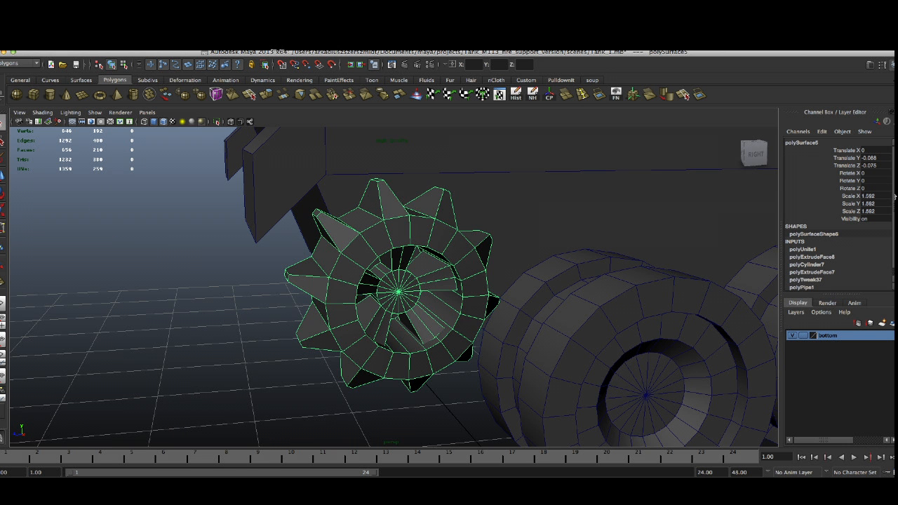
- Separate the sprocket mesh and move its spoked hub toward the rearmost wheel
click(115, 78)
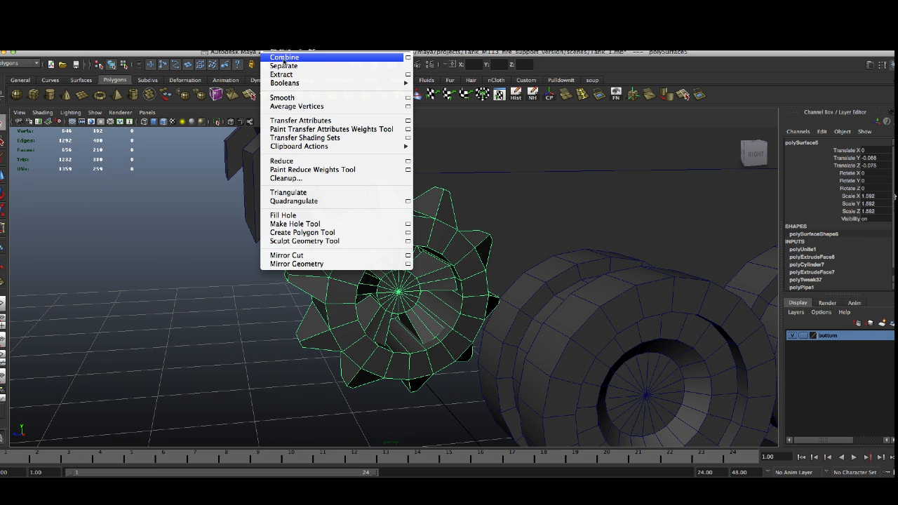
click(283, 66)
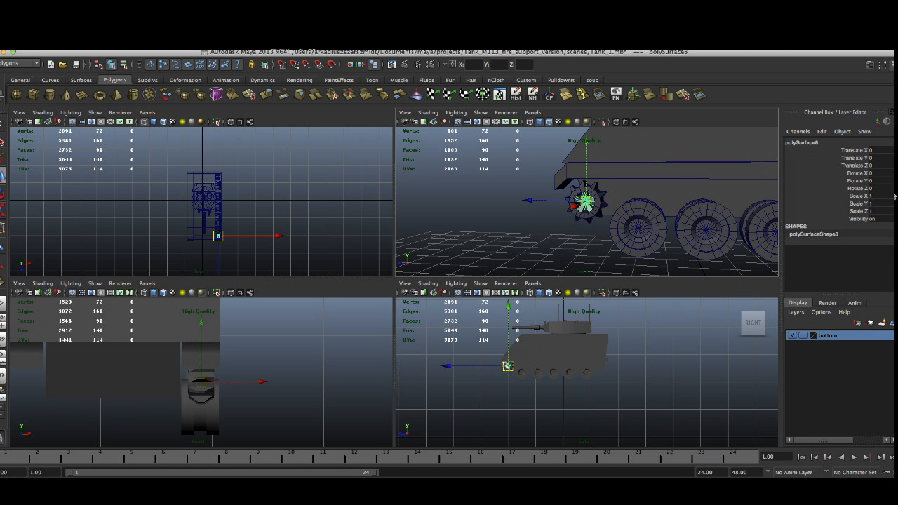
drag(508, 367, 601, 367)
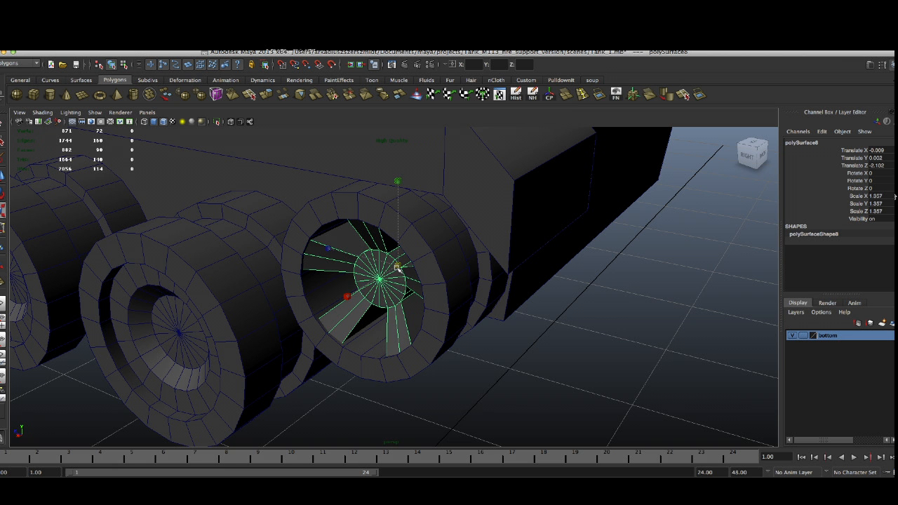
drag(379, 274, 362, 288)
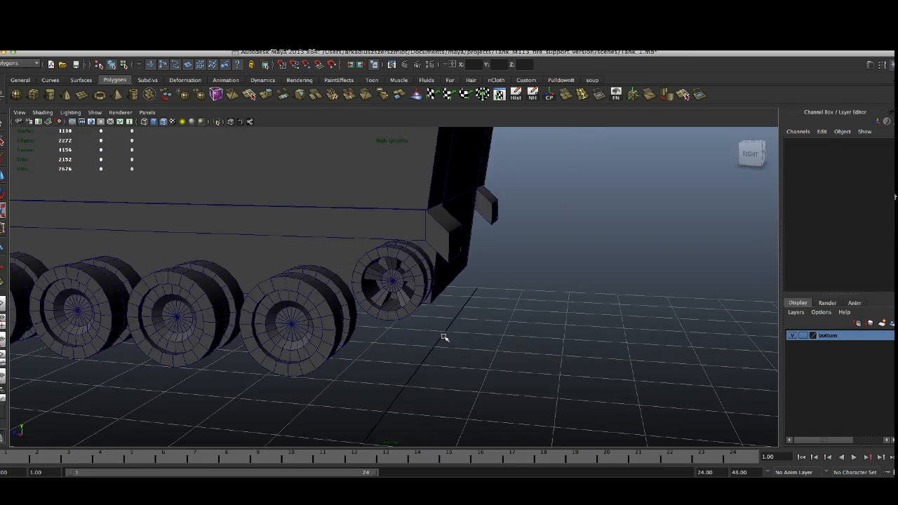
drag(442, 337, 362, 322)
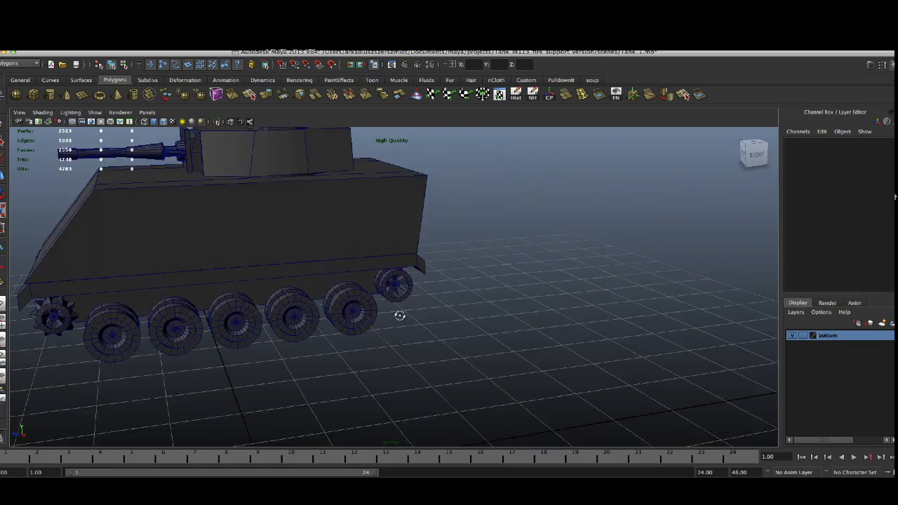
drag(400, 316, 393, 320)
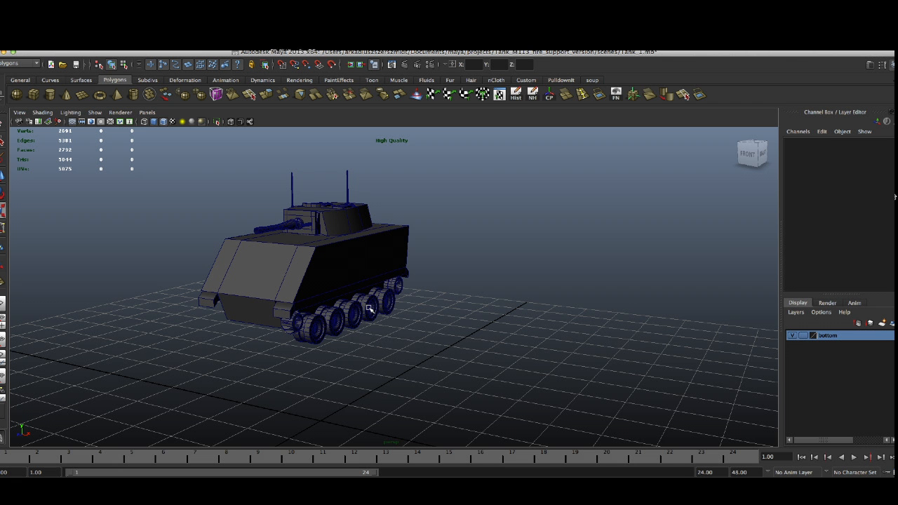
drag(365, 309, 365, 294)
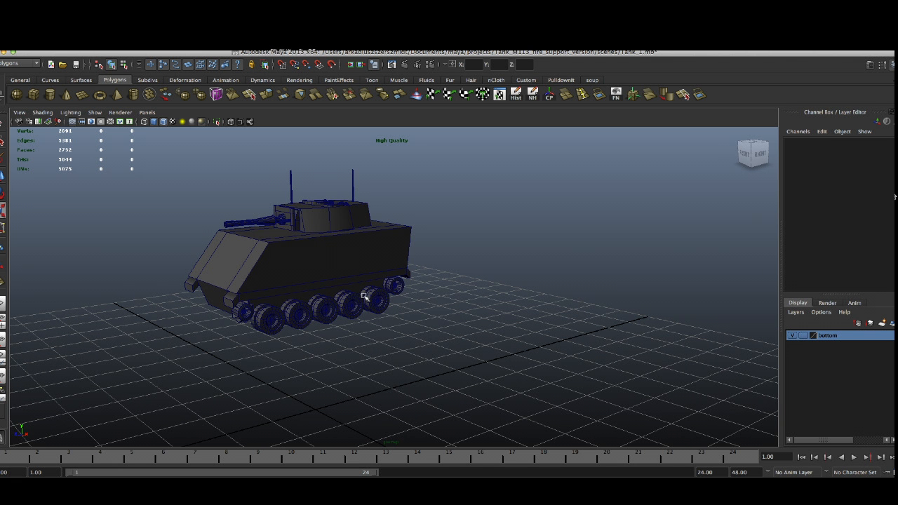
drag(365, 298, 314, 320)
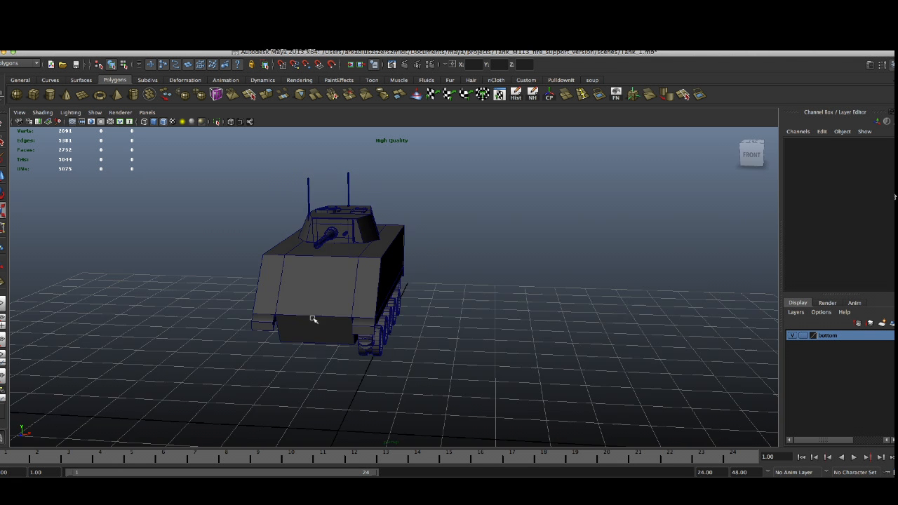
mouse_move(185, 311)
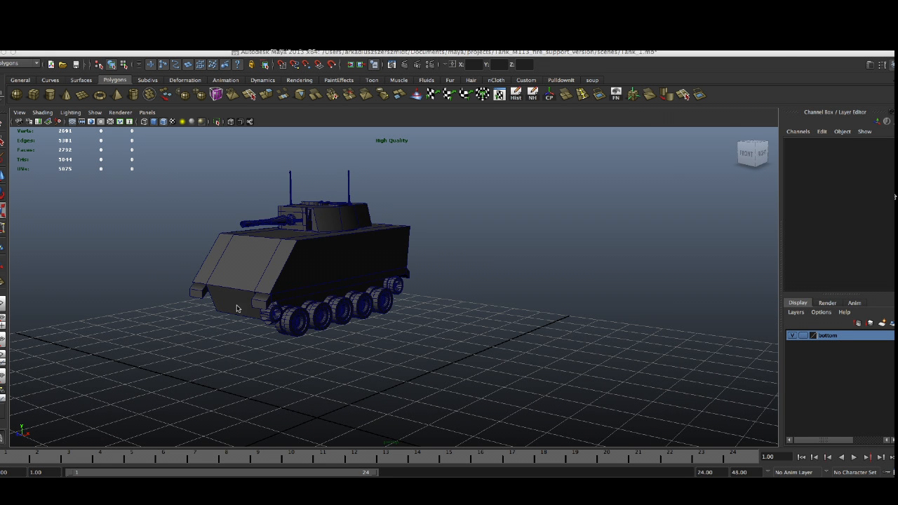
mouse_move(367, 323)
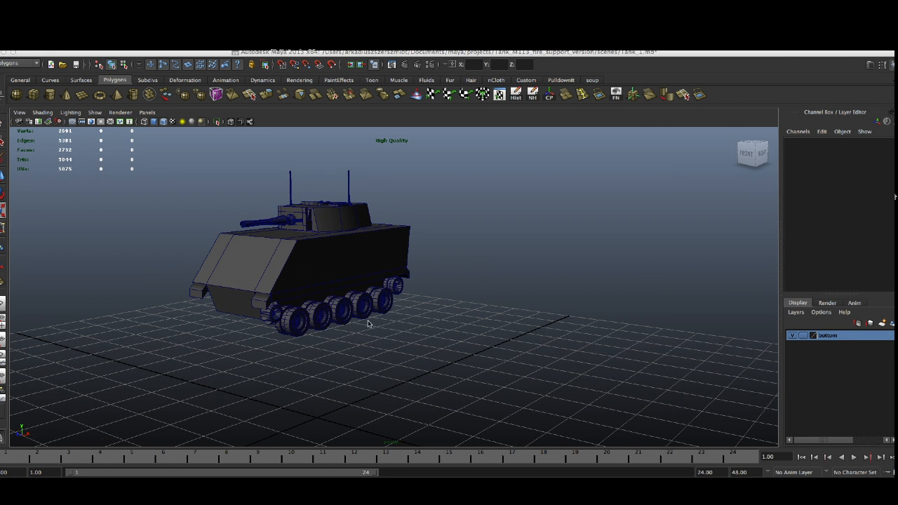
mouse_move(256, 312)
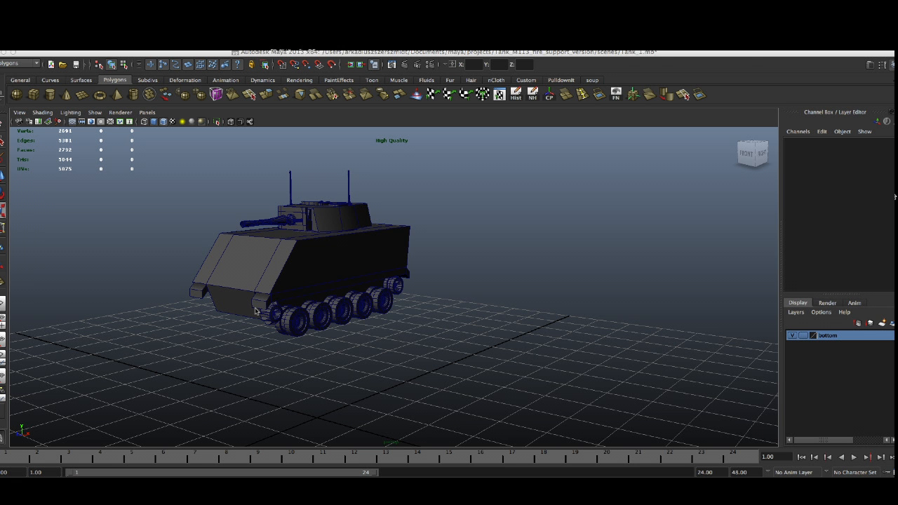
drag(256, 311, 364, 320)
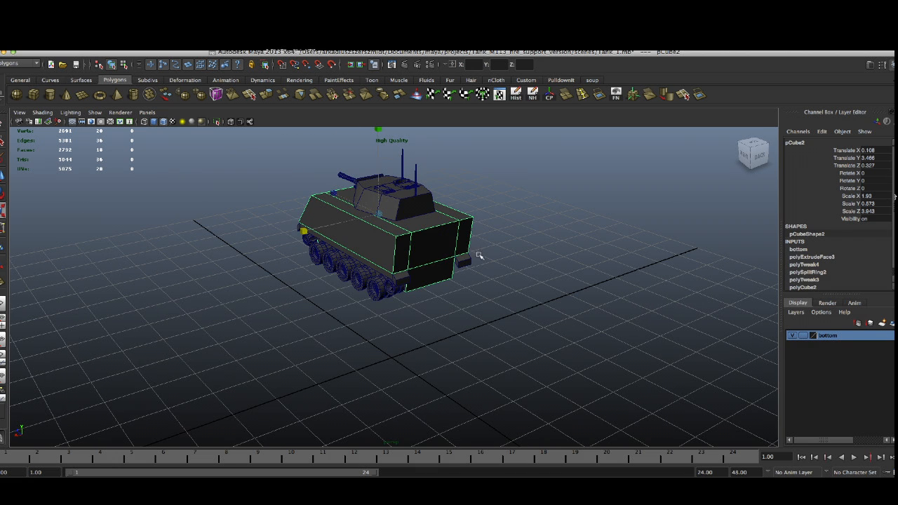
drag(477, 252, 330, 161)
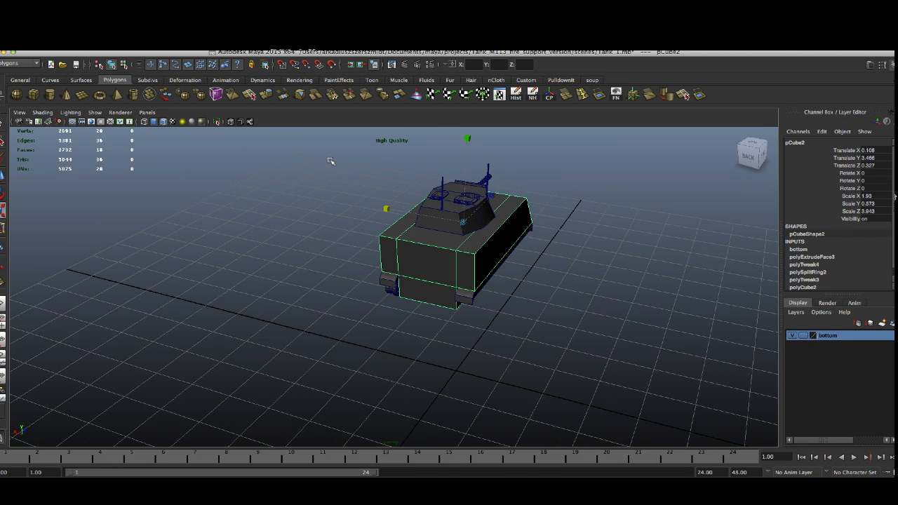
drag(463, 239, 302, 253)
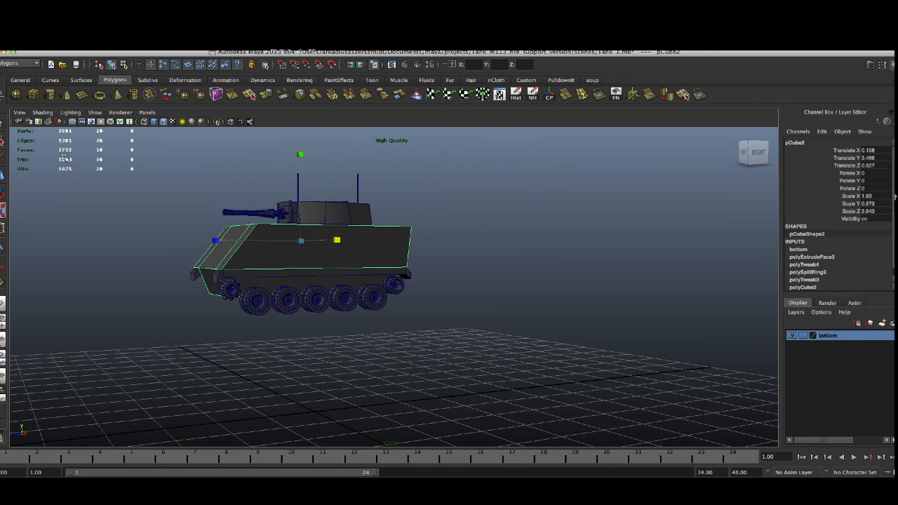